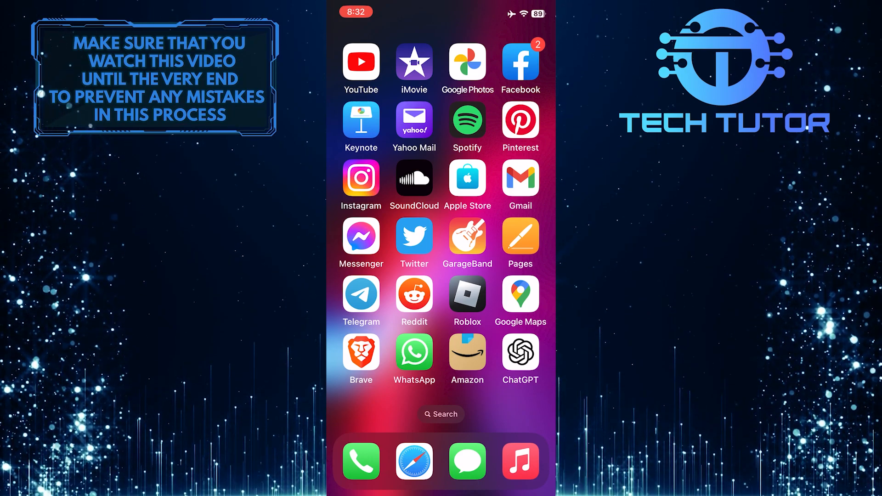
Step: Launch the YouTube app from the Home Screen to reach its home feed
{"action": "left_click", "coordinate": [361, 62]}
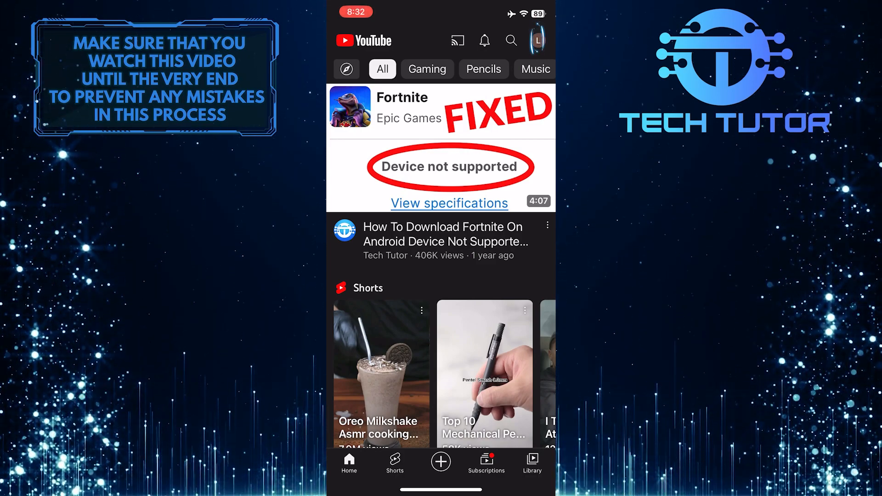
Step: From the profile account menu, go to the 'Your data in YouTube' page
{"action": "left_click", "coordinate": [537, 40]}
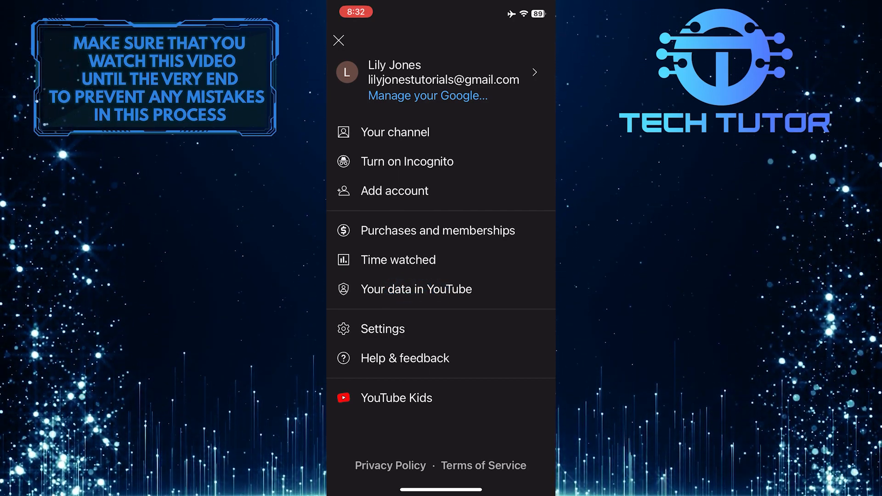
{"action": "left_click", "coordinate": [339, 40]}
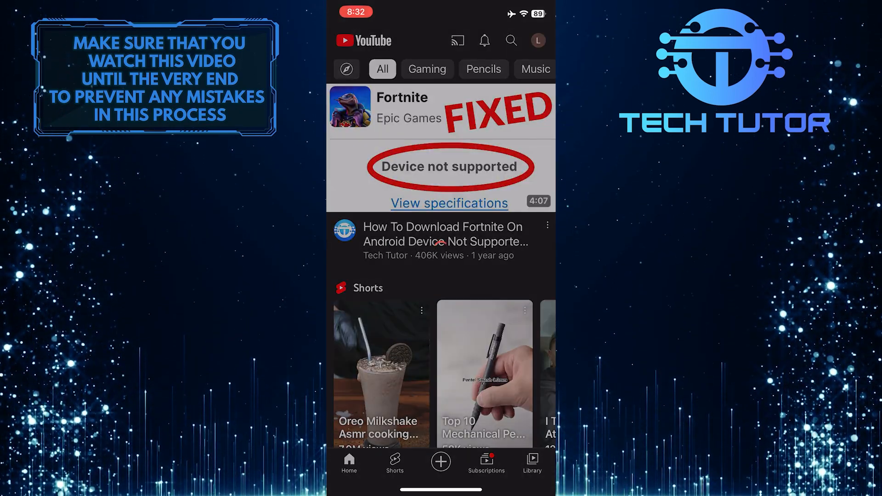
{"action": "left_click", "coordinate": [526, 39]}
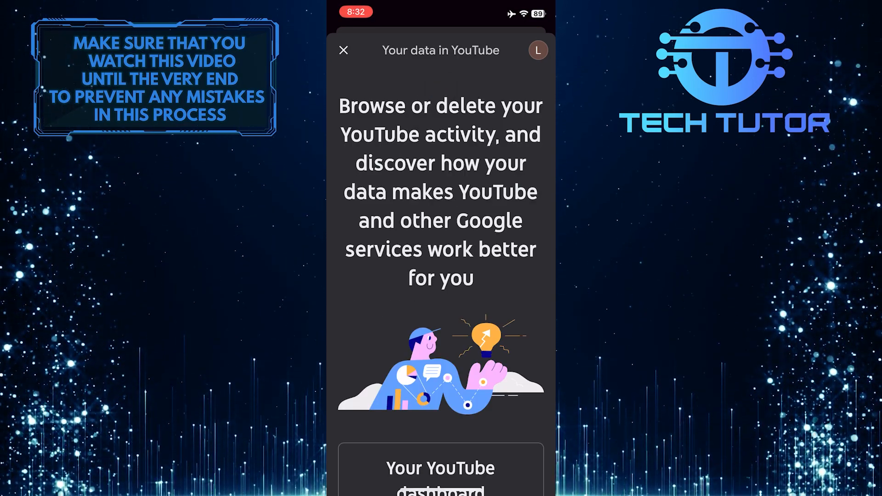
Step: Scroll to YouTube Watch History under YouTube controls to reach the History page
{"action": "scroll", "scroll_direction": "down", "scroll_amount": 3}
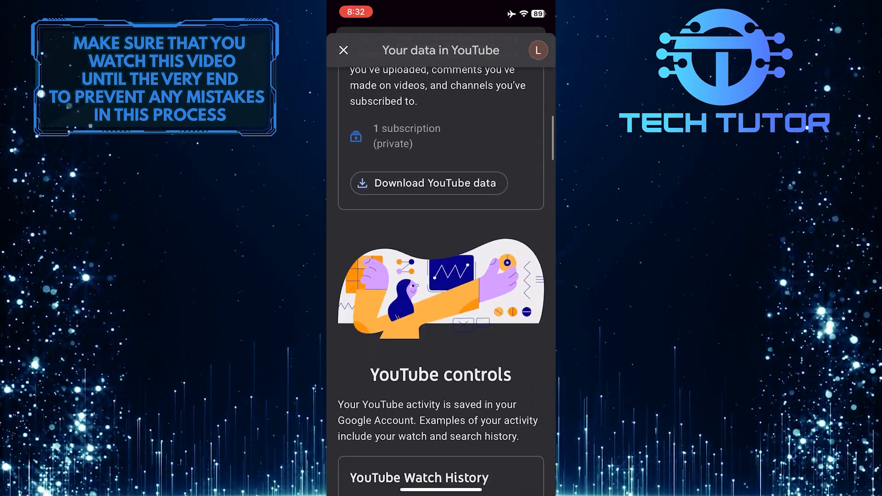
{"action": "scroll", "scroll_direction": "down", "scroll_amount": 3}
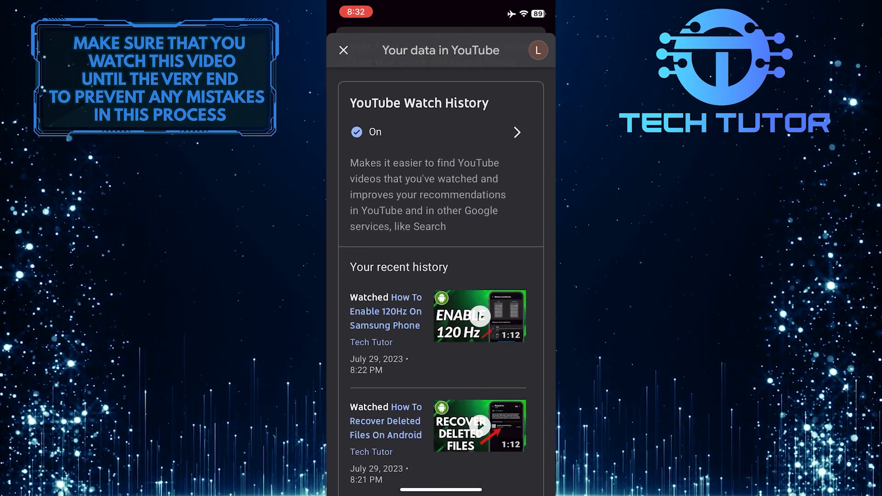
{"action": "scroll", "scroll_direction": "down", "scroll_amount": 3}
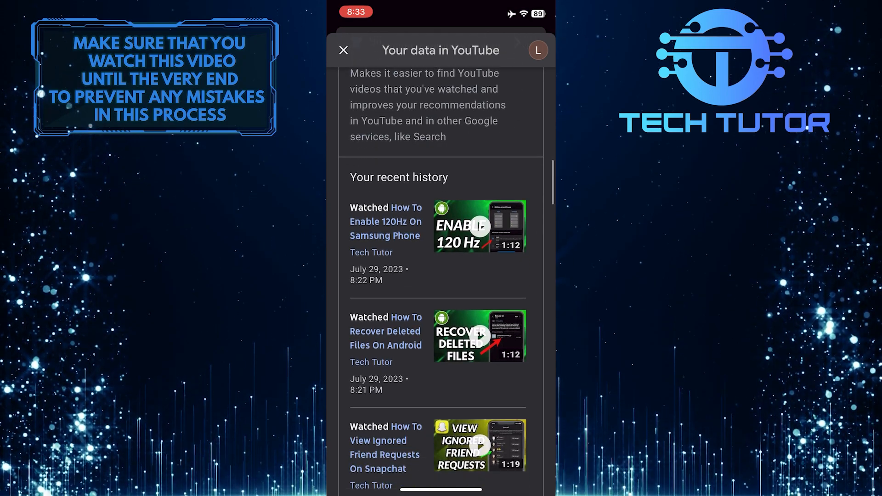
{"action": "scroll", "scroll_direction": "down", "scroll_amount": 3}
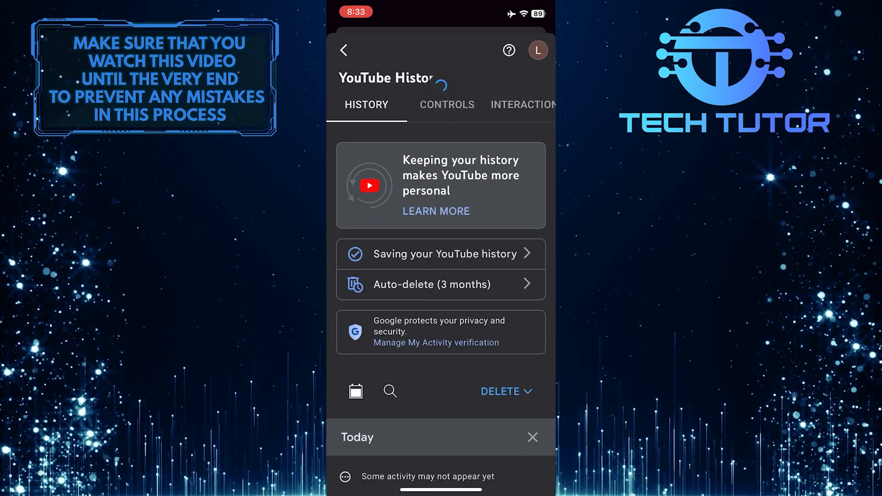
Step: Delete the 'How To Enable 120Hz On Samsung Phone' entry from today's history
{"action": "scroll", "scroll_direction": "down", "scroll_amount": 3}
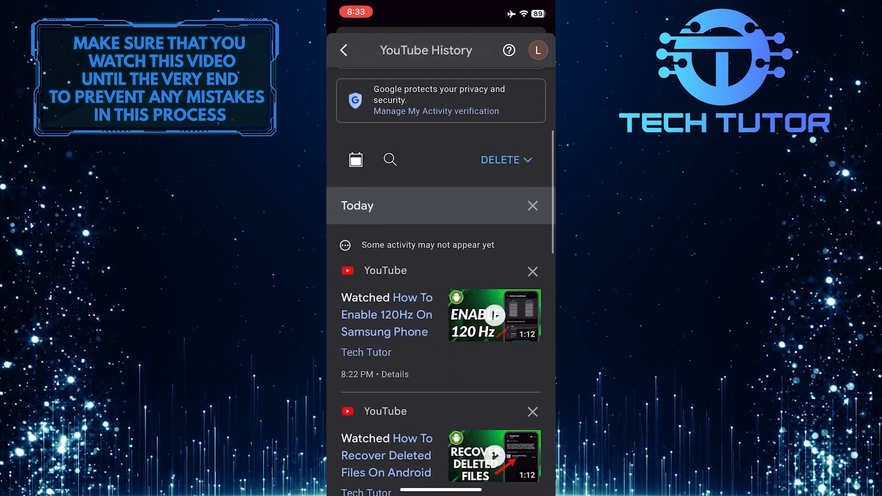
{"action": "scroll", "scroll_direction": "down", "scroll_amount": 3}
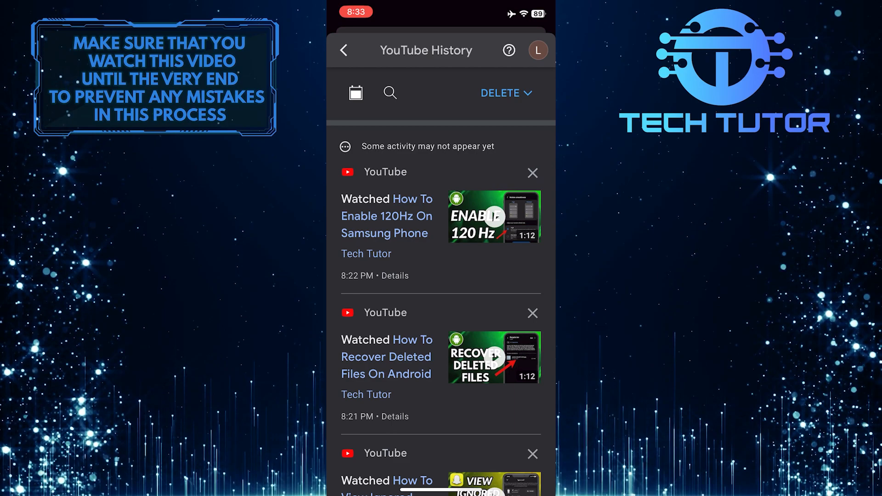
{"action": "left_click", "coordinate": [531, 172]}
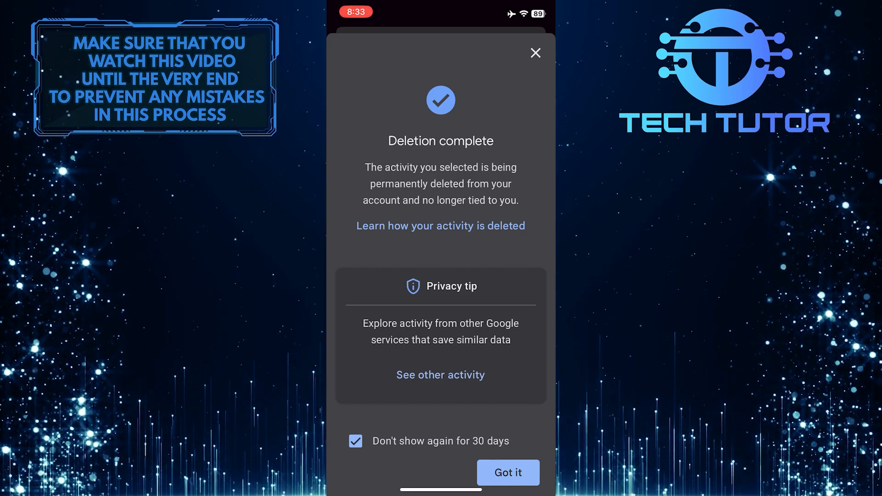
Step: Acknowledge the Deletion complete notice with 'Got it' and return to the history list
{"action": "left_click", "coordinate": [507, 473]}
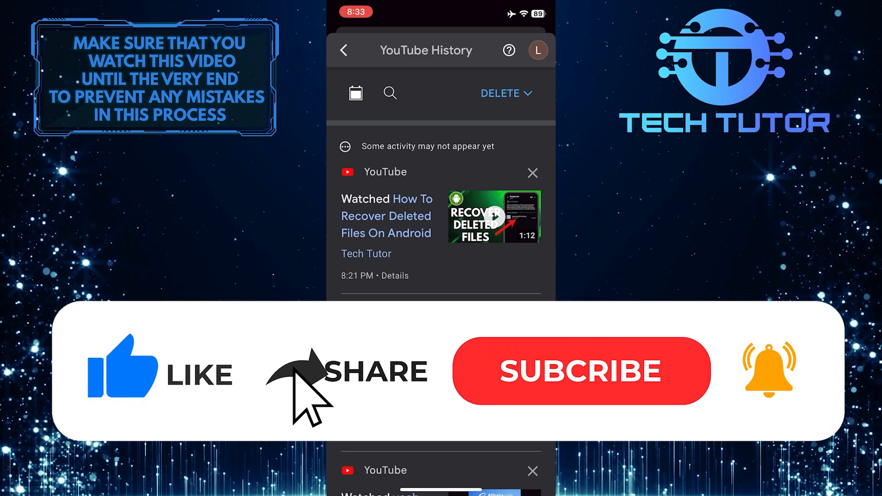
{"action": "left_click", "coordinate": [582, 370]}
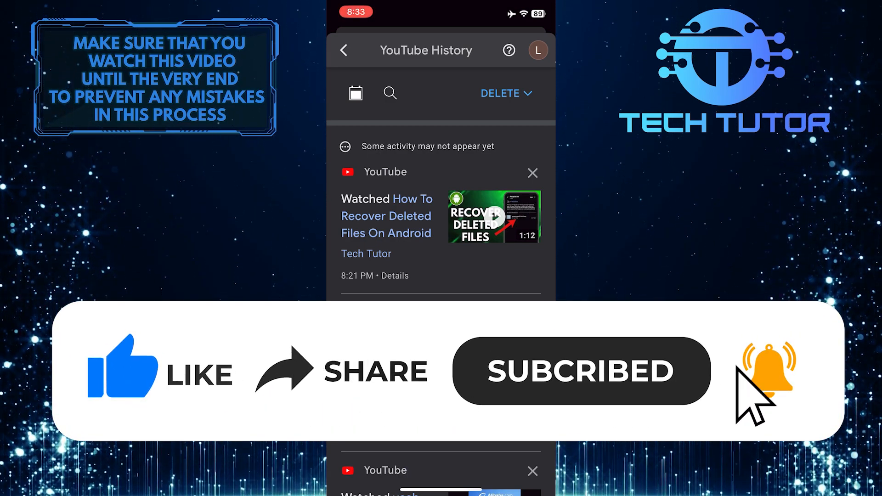